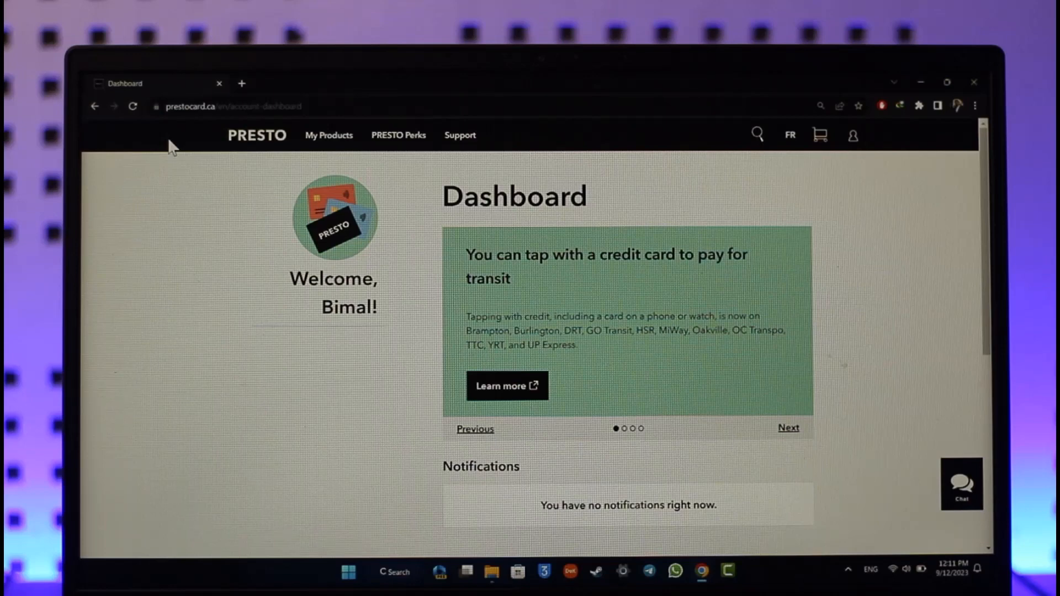
mouse_move(181, 142)
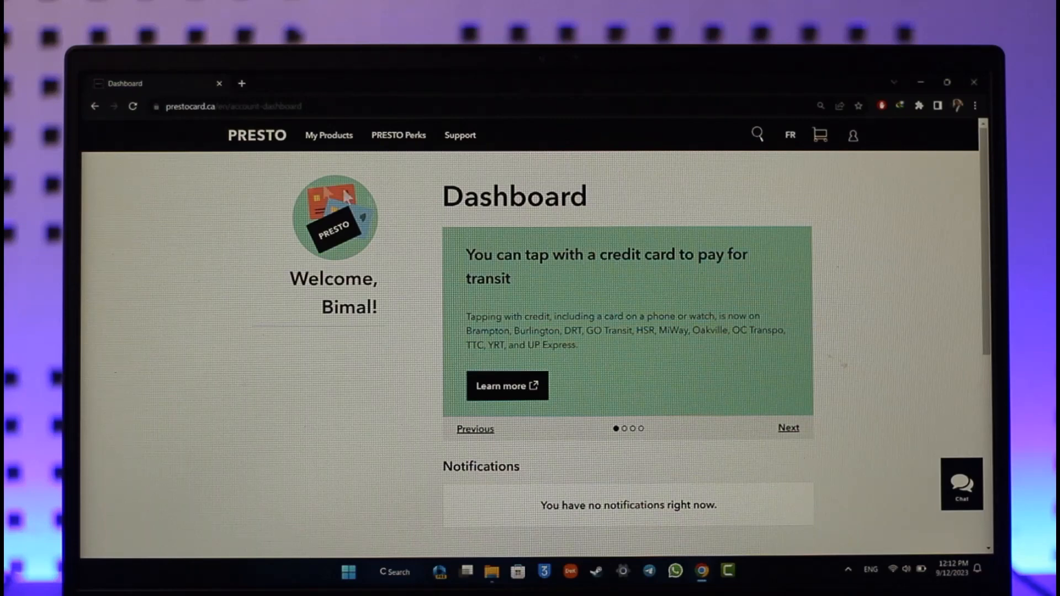
Go to Manage My Cards via the account menu's Account option
click(852, 135)
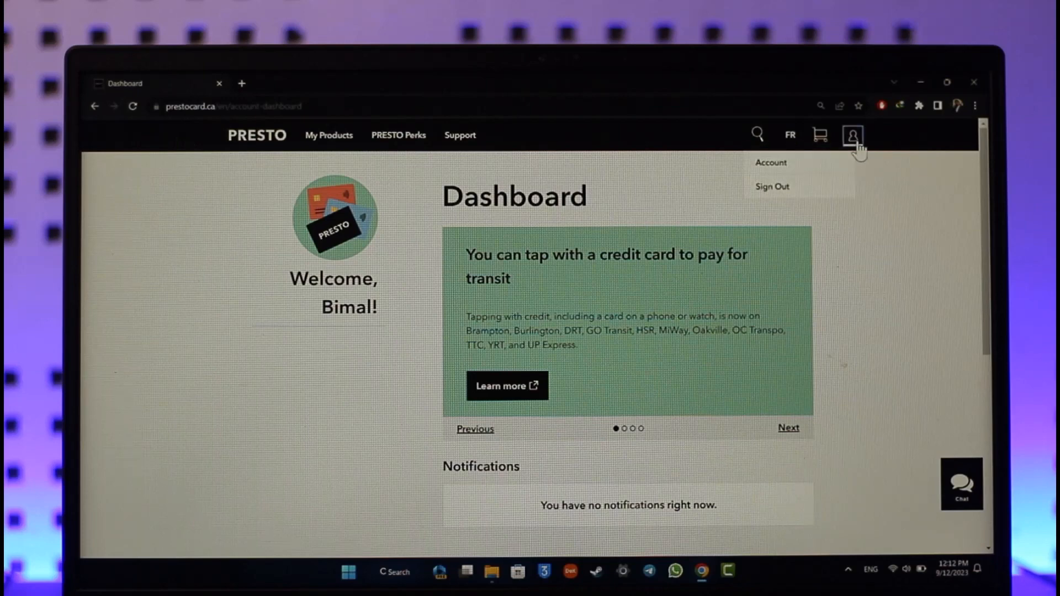
mouse_move(774, 173)
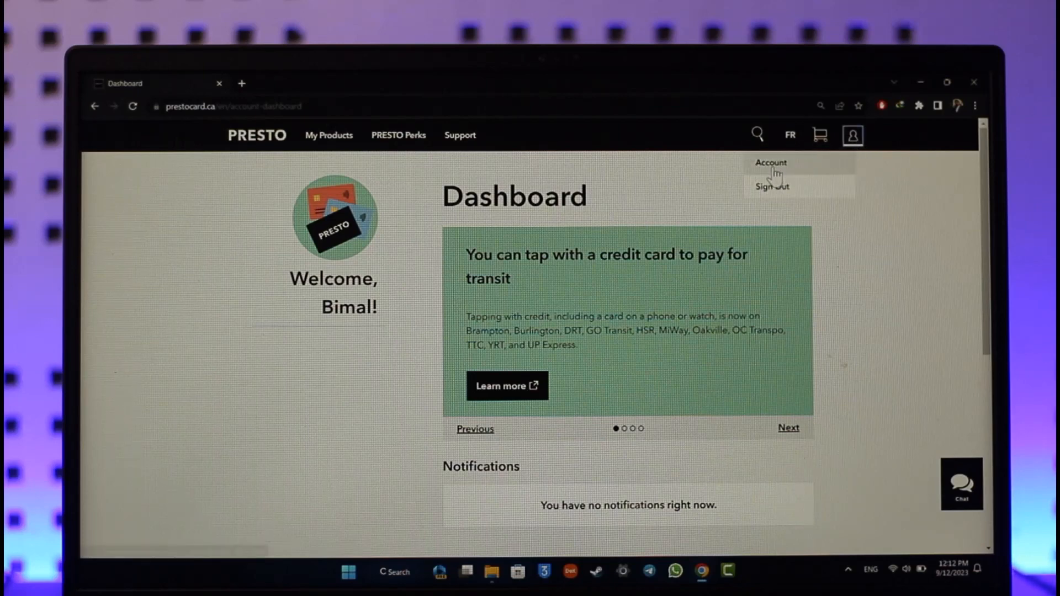
mouse_move(770, 162)
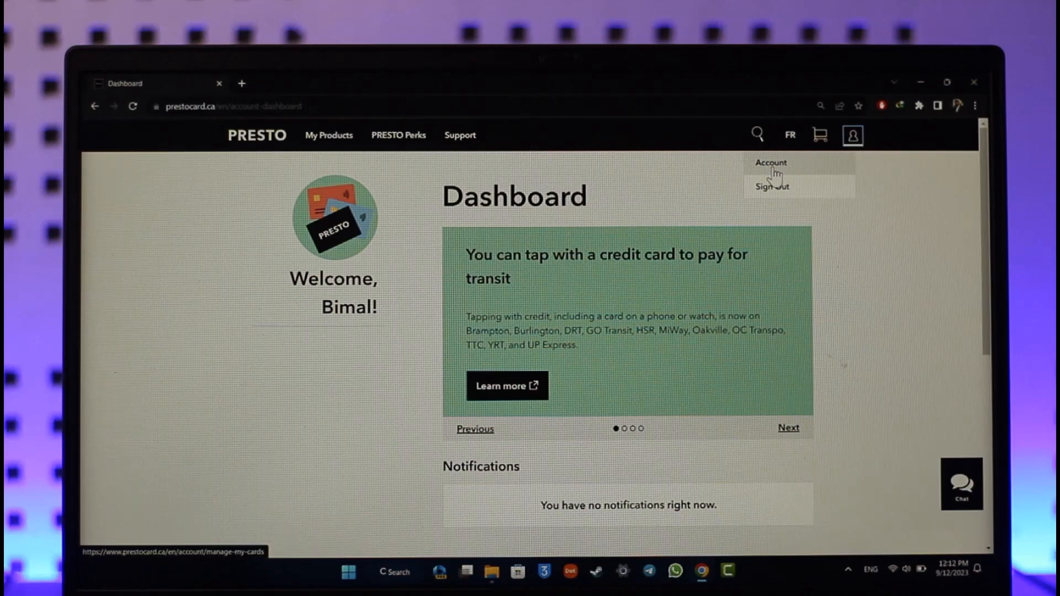
click(769, 162)
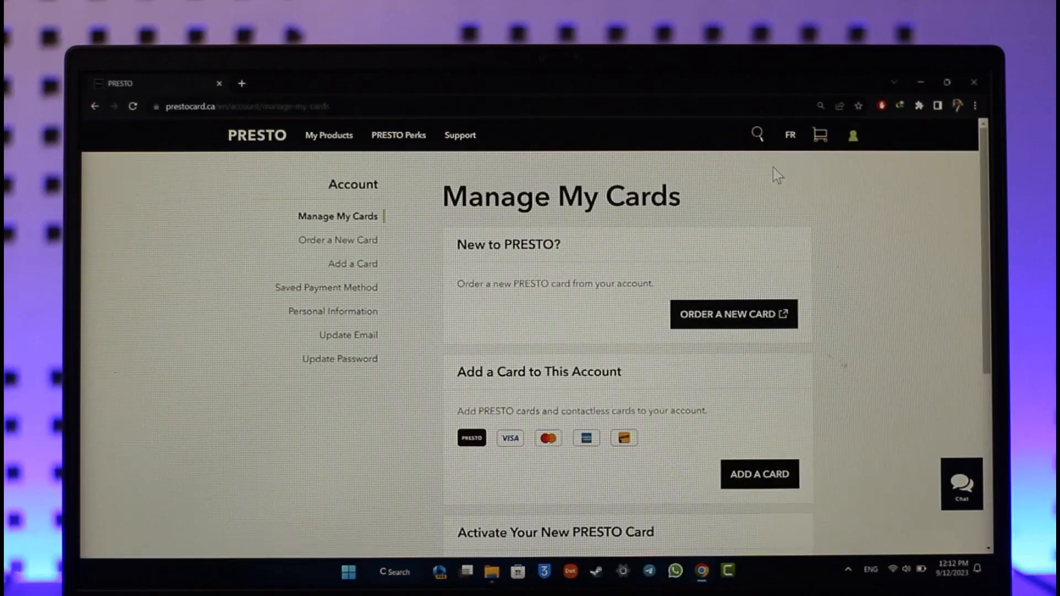
mouse_move(671, 198)
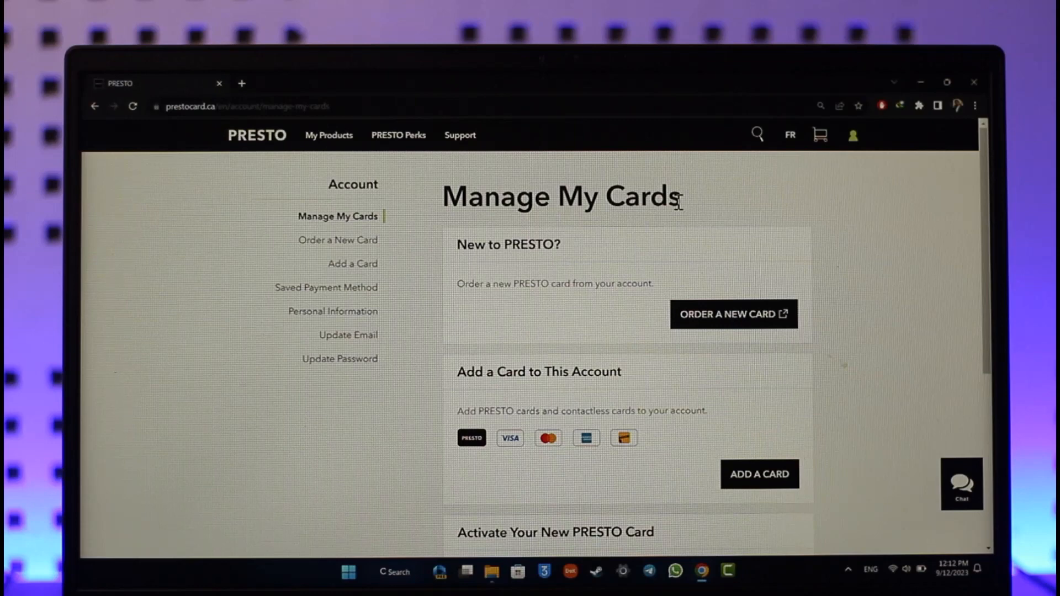
mouse_move(401, 254)
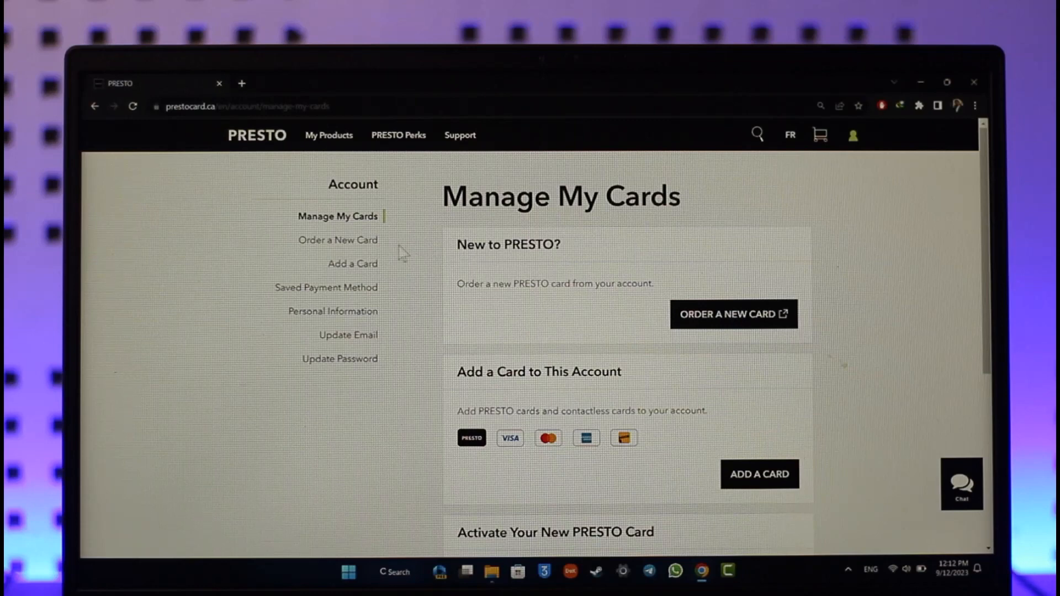
mouse_move(338, 243)
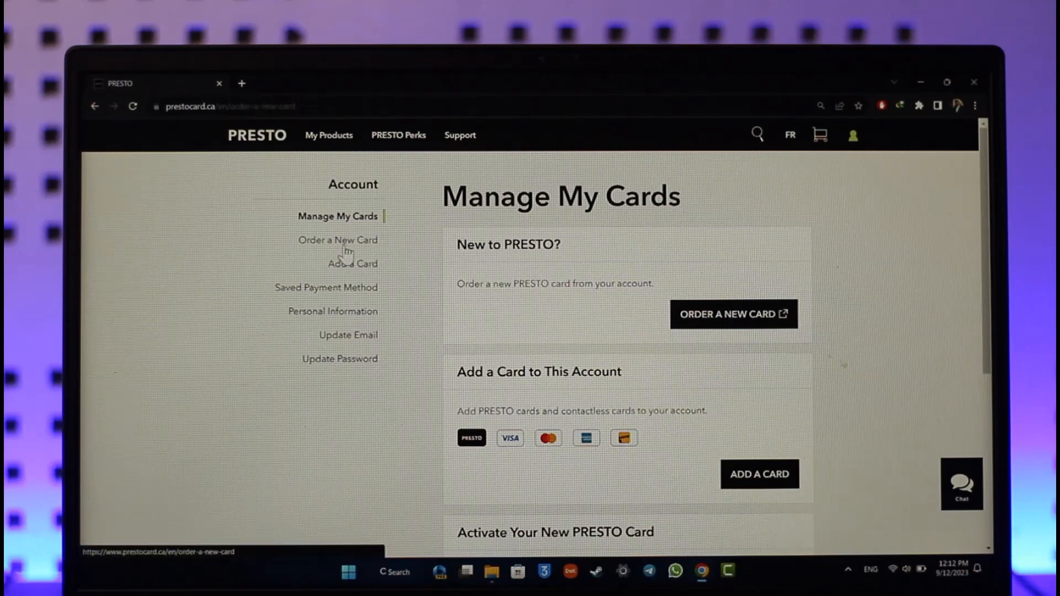
Go to Order a New Card and scroll to the Add Funds amount choices
click(338, 239)
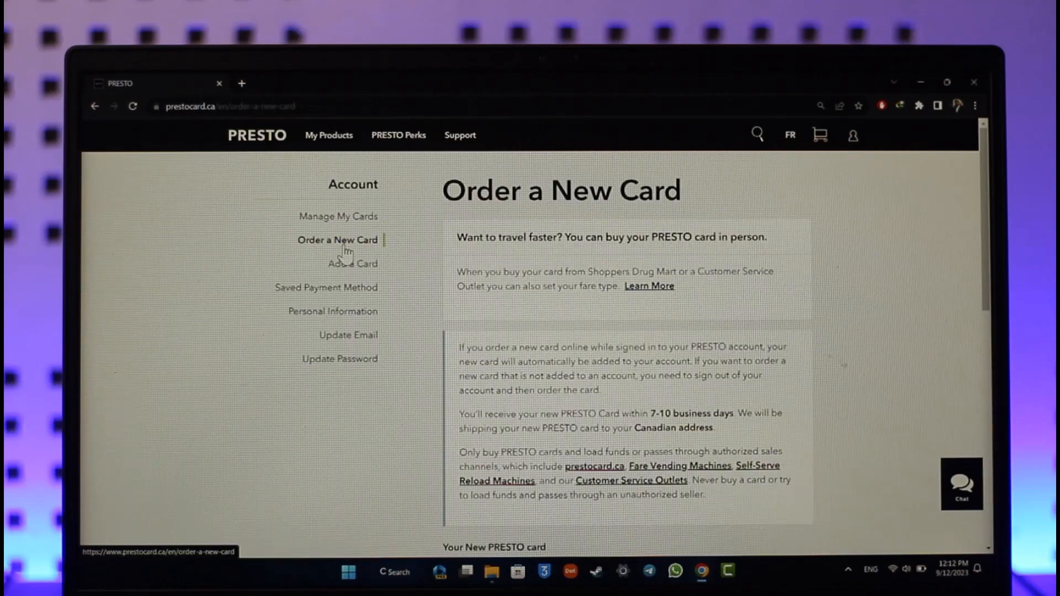
mouse_move(614, 379)
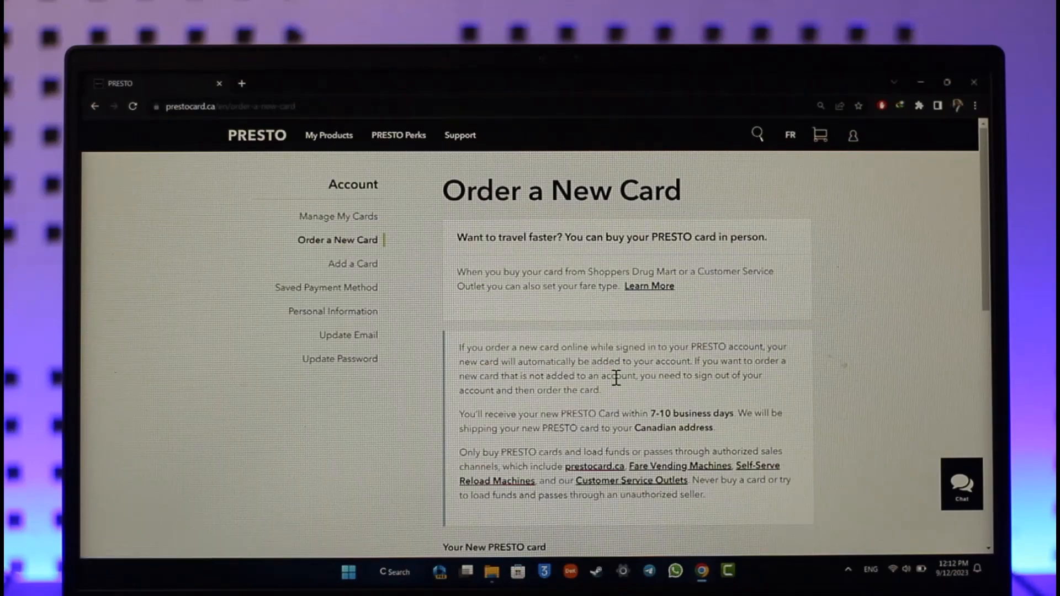
scroll(down, 3)
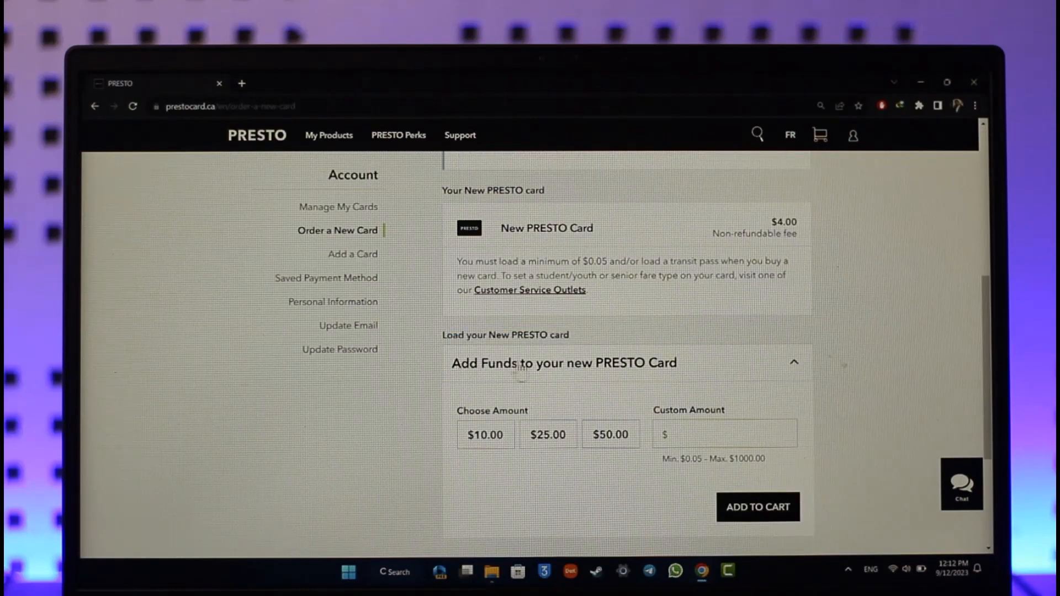
scroll(down, 3)
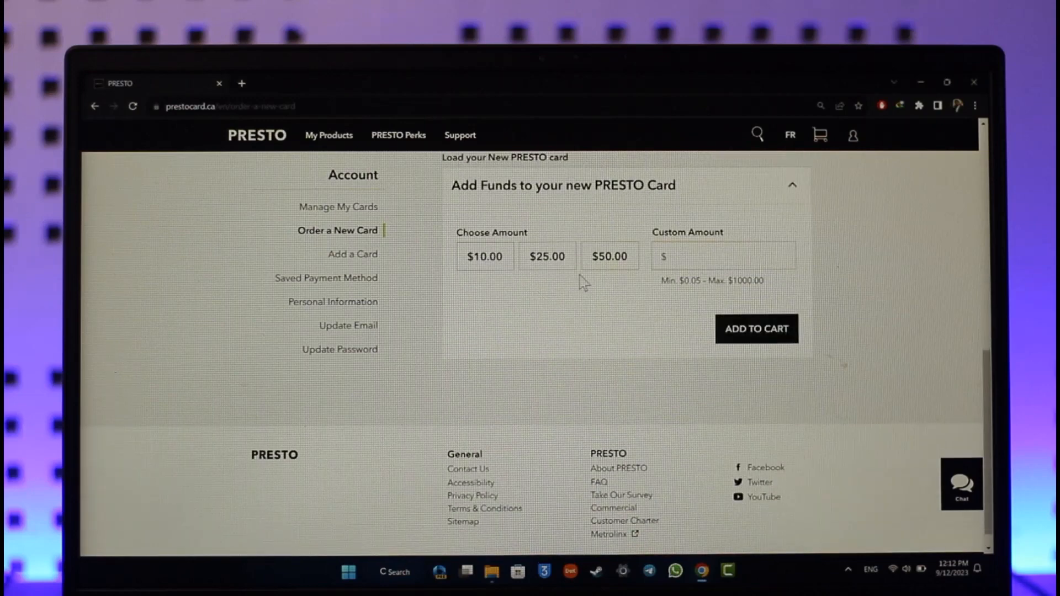
Select $50.00 as the load amount, then return to the dashboard via the PRESTO logo
click(608, 257)
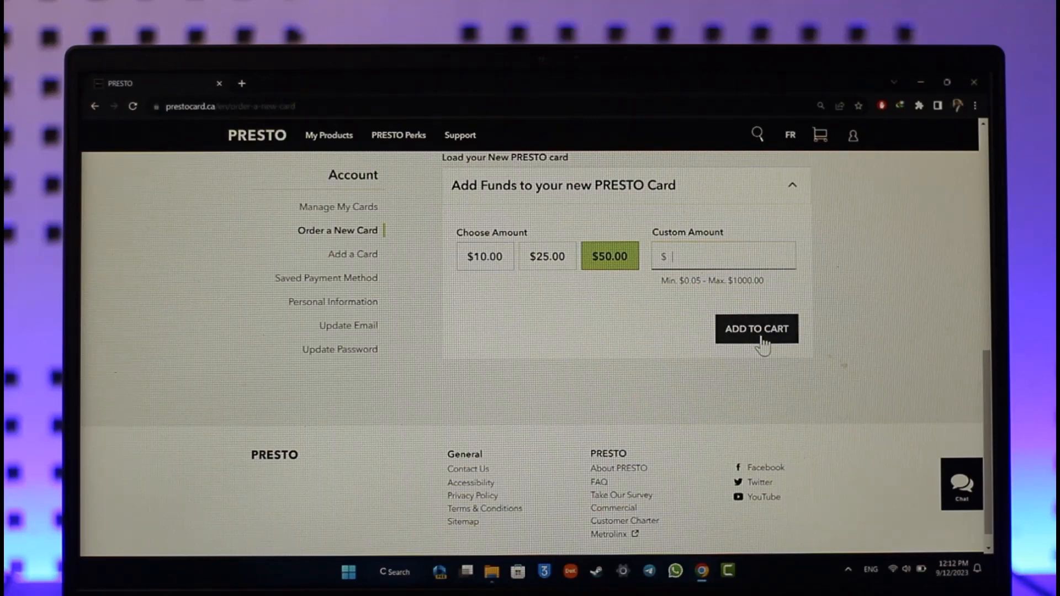
scroll(up, 3)
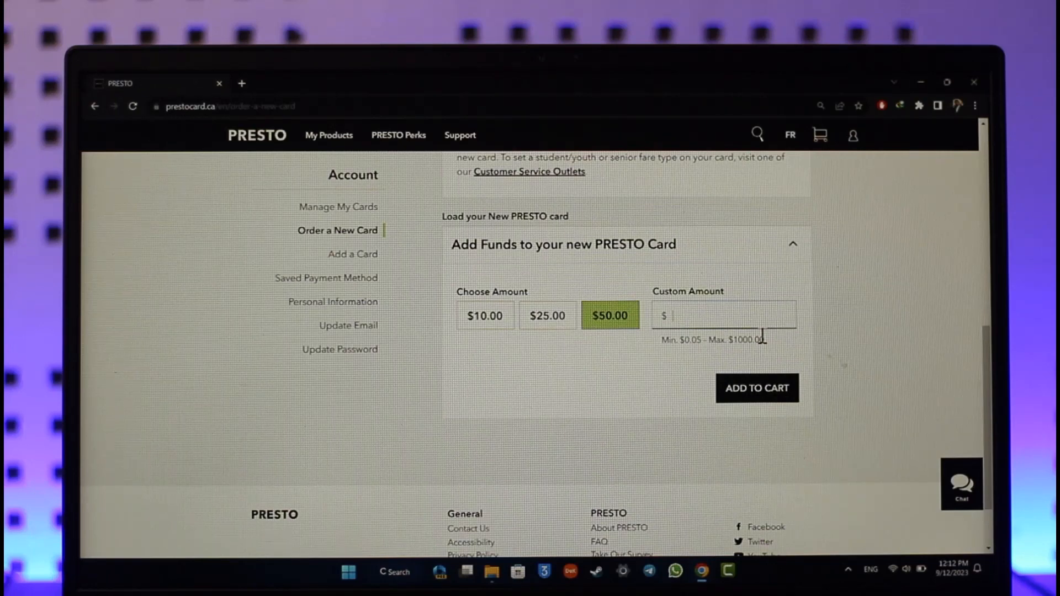
mouse_move(351, 124)
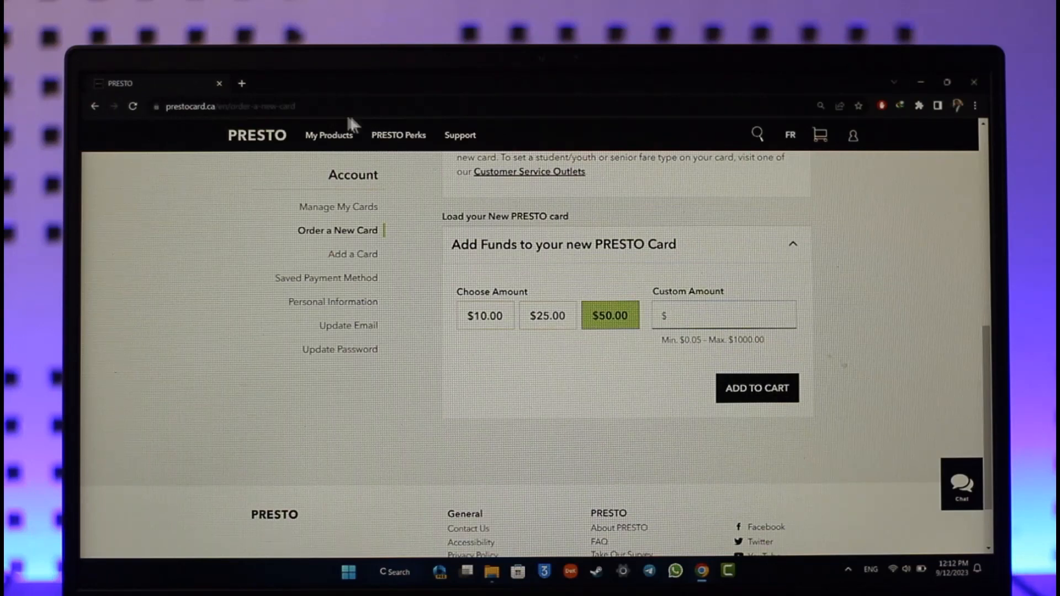
click(256, 135)
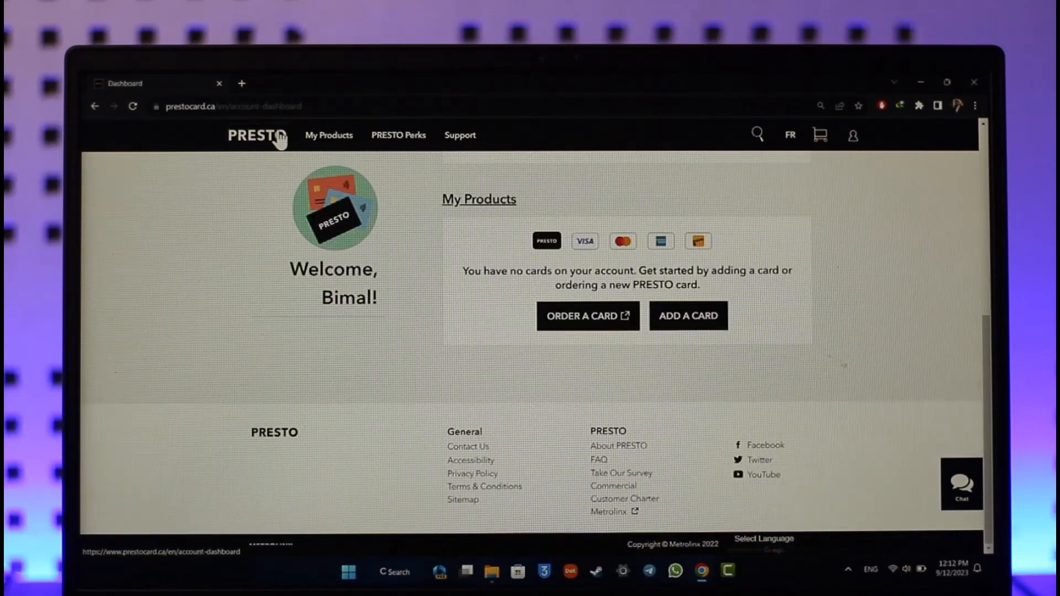
mouse_move(469, 340)
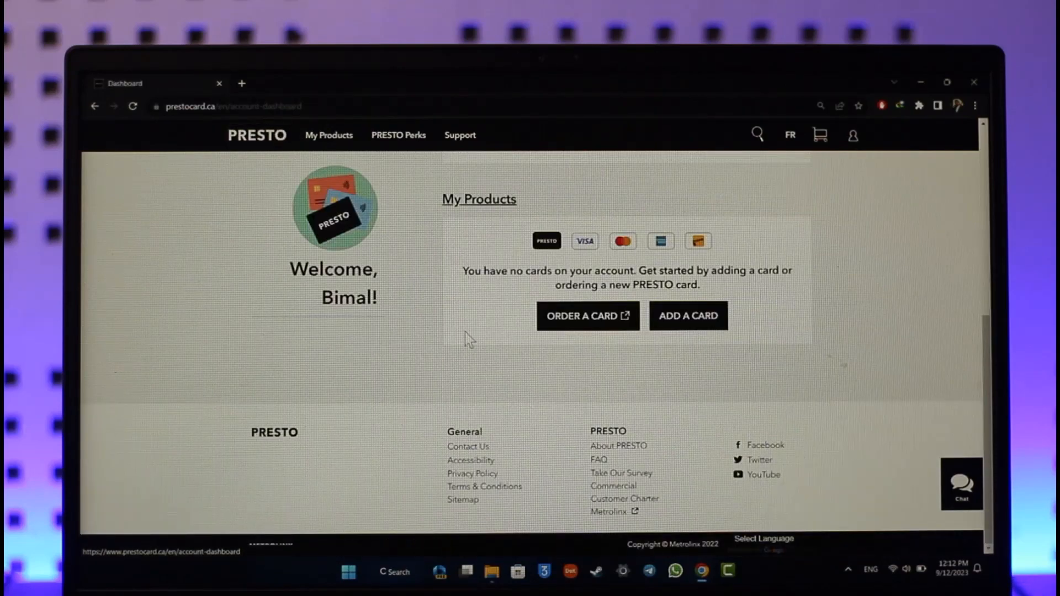